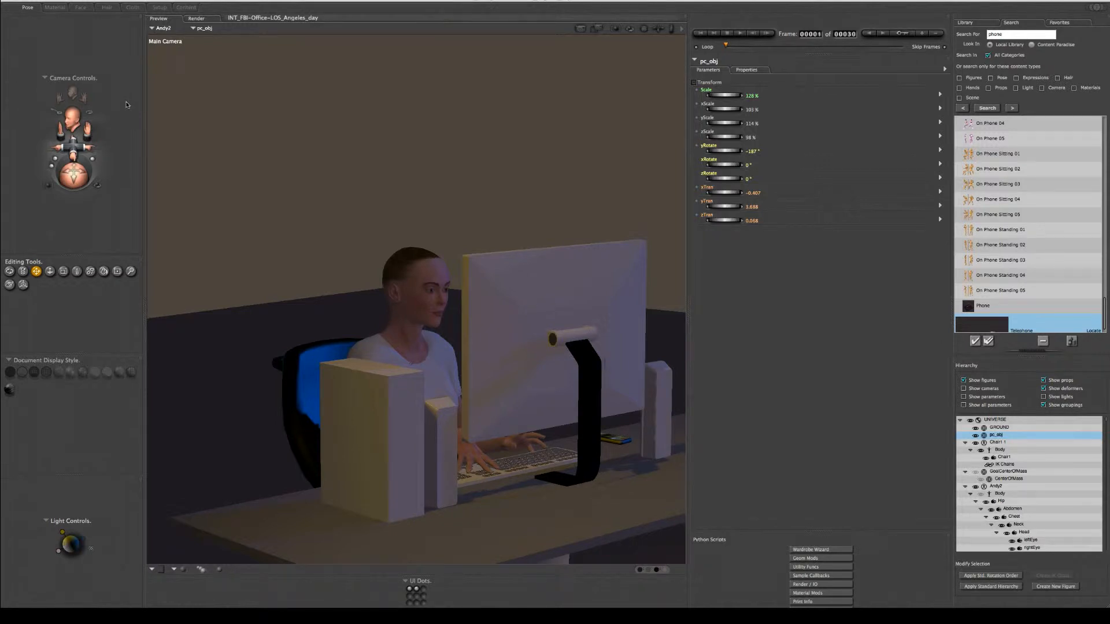
mouse_move(127, 115)
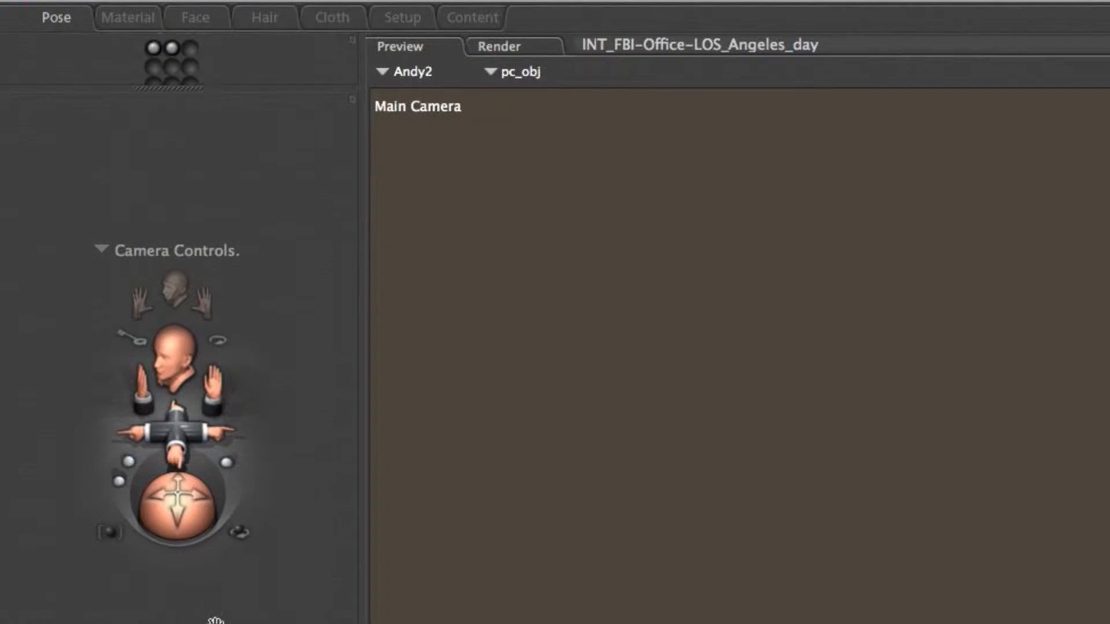
mouse_move(197, 90)
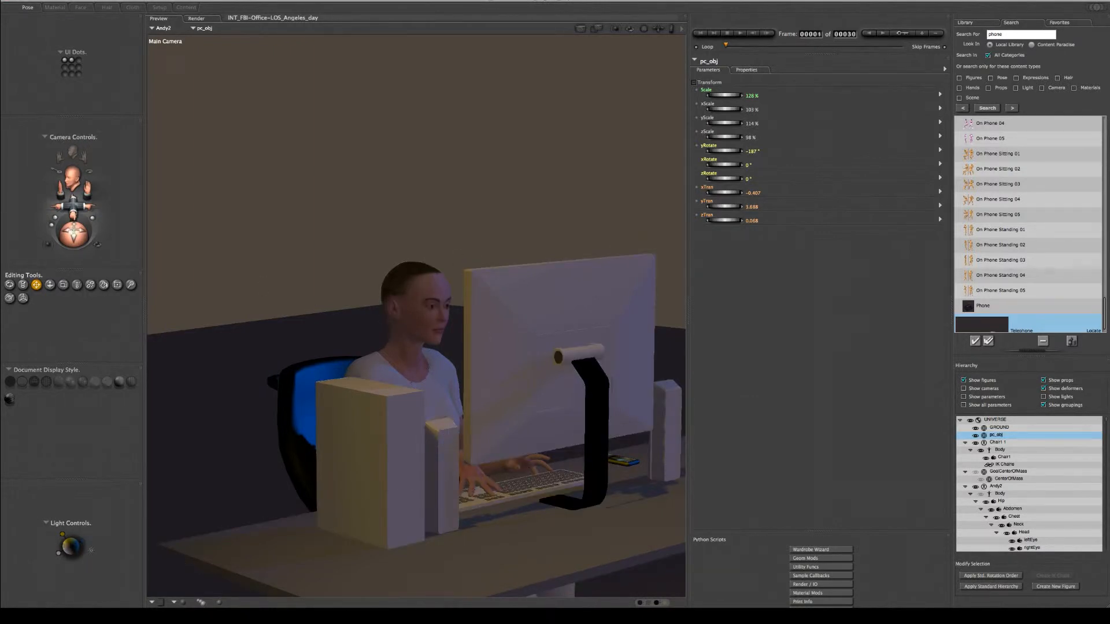
- Select the seated figure's Left Collar actor in place of the pc_obj prop
left_click(439, 382)
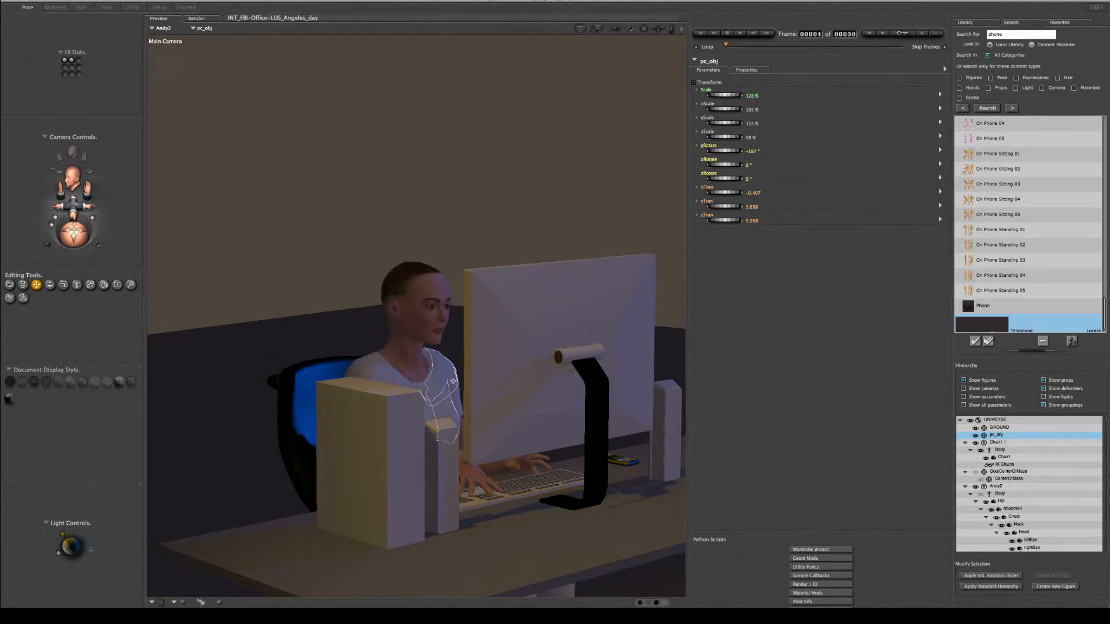
left_click(431, 382)
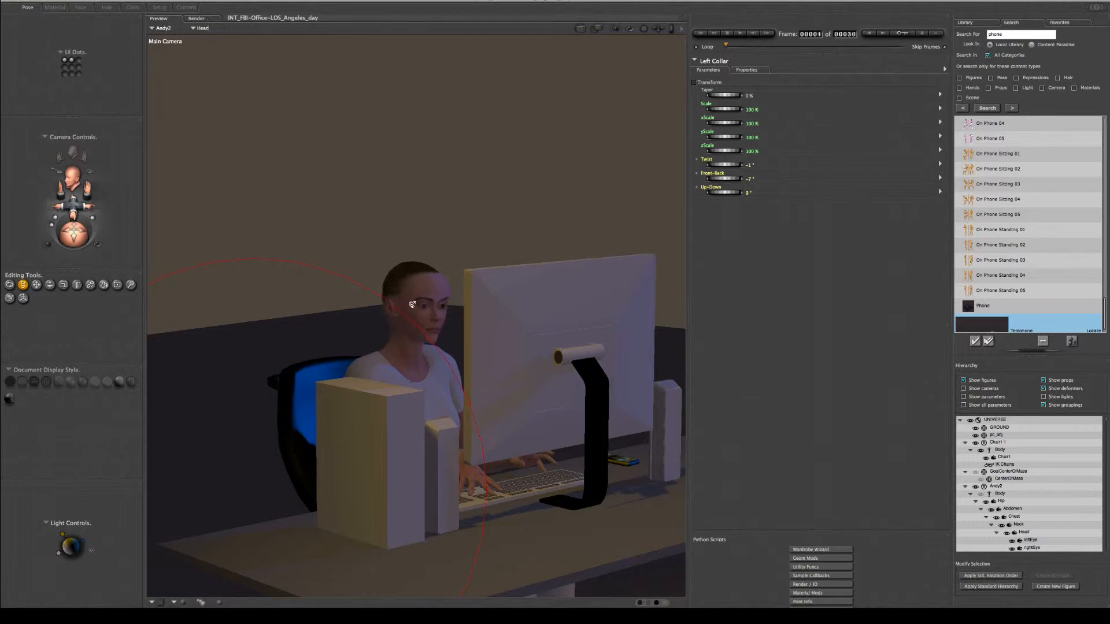
left_click(1023, 532)
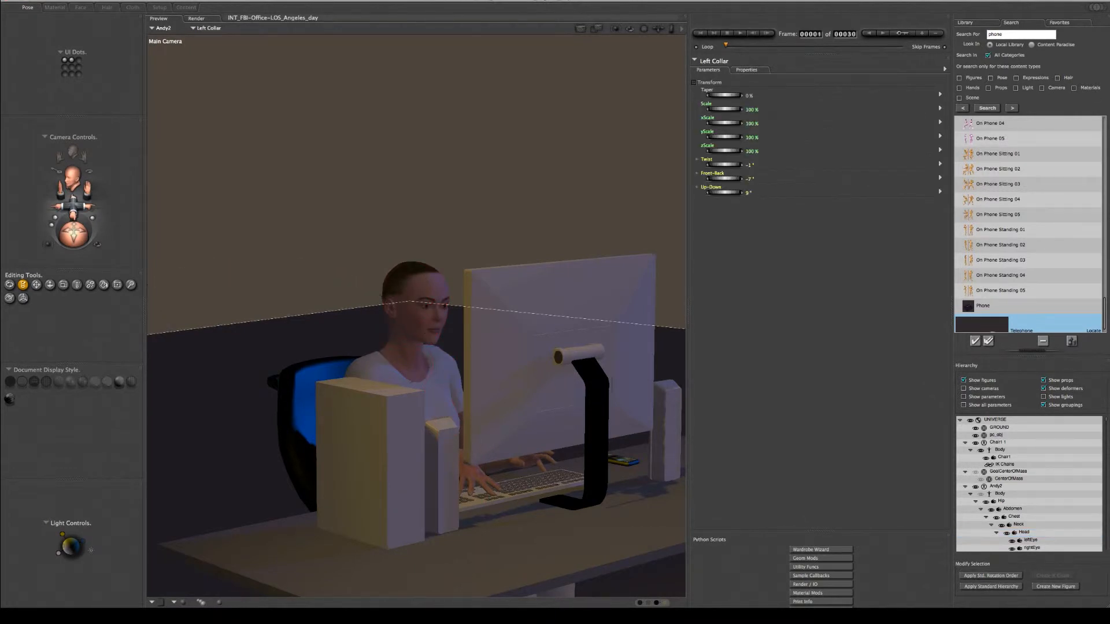
- Expand Poser Pro 2012 Content and its People folder in the Library, revealing the Judy entry
left_click(964, 22)
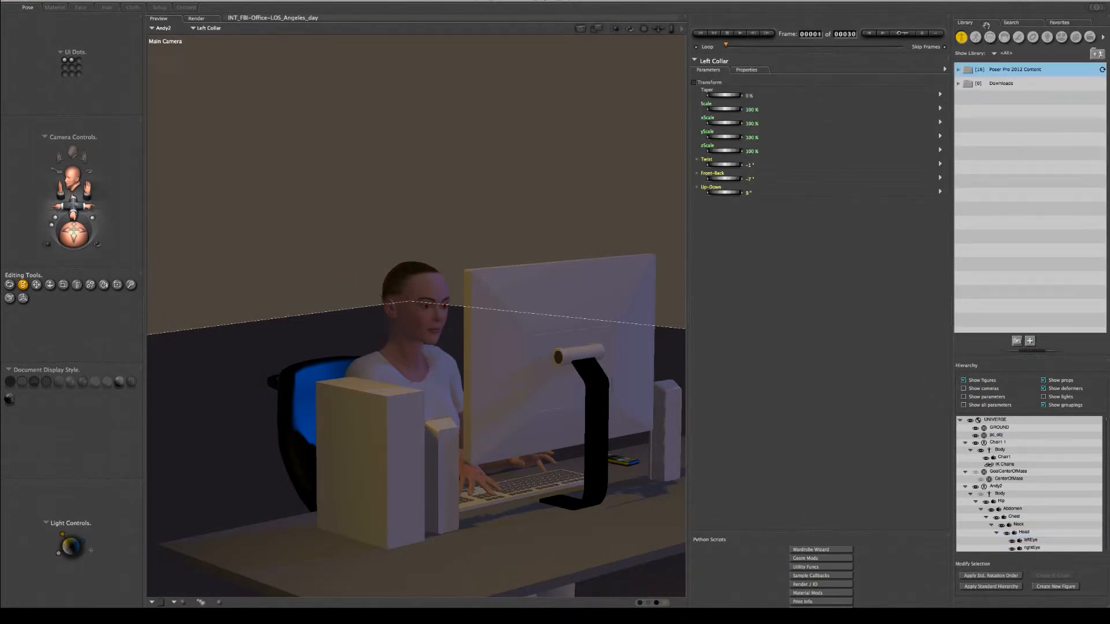
mouse_move(763, 321)
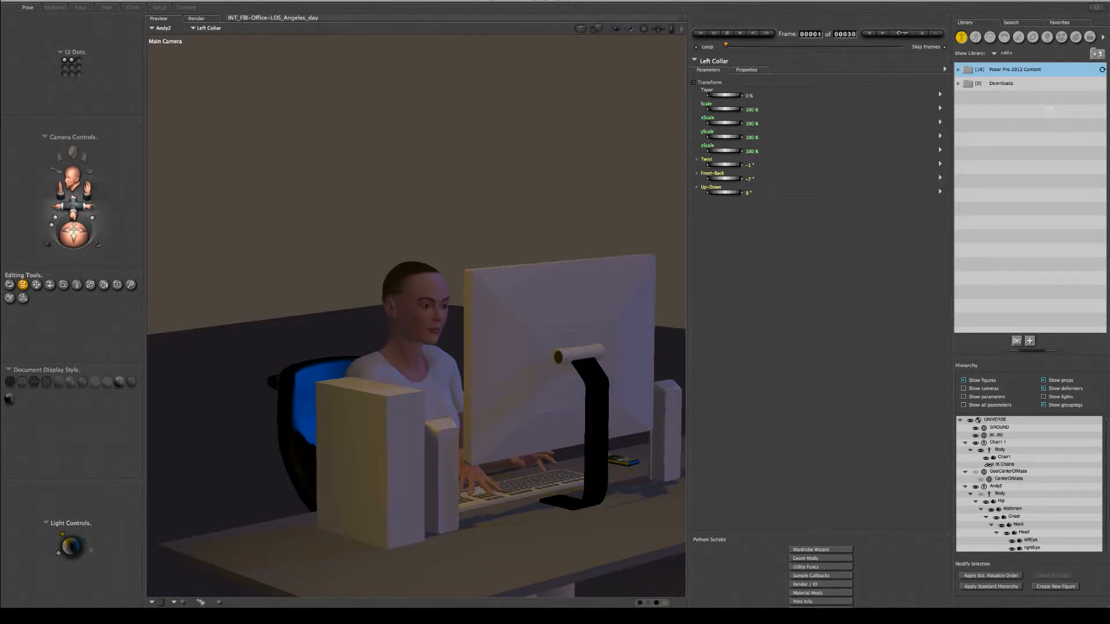
left_click(957, 70)
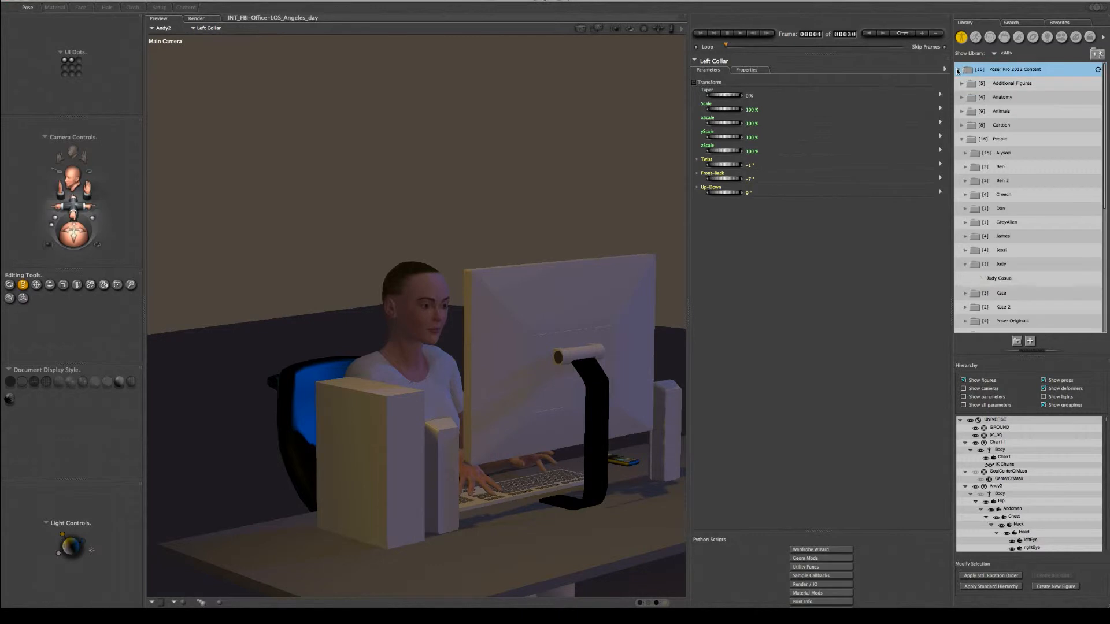
left_click(964, 263)
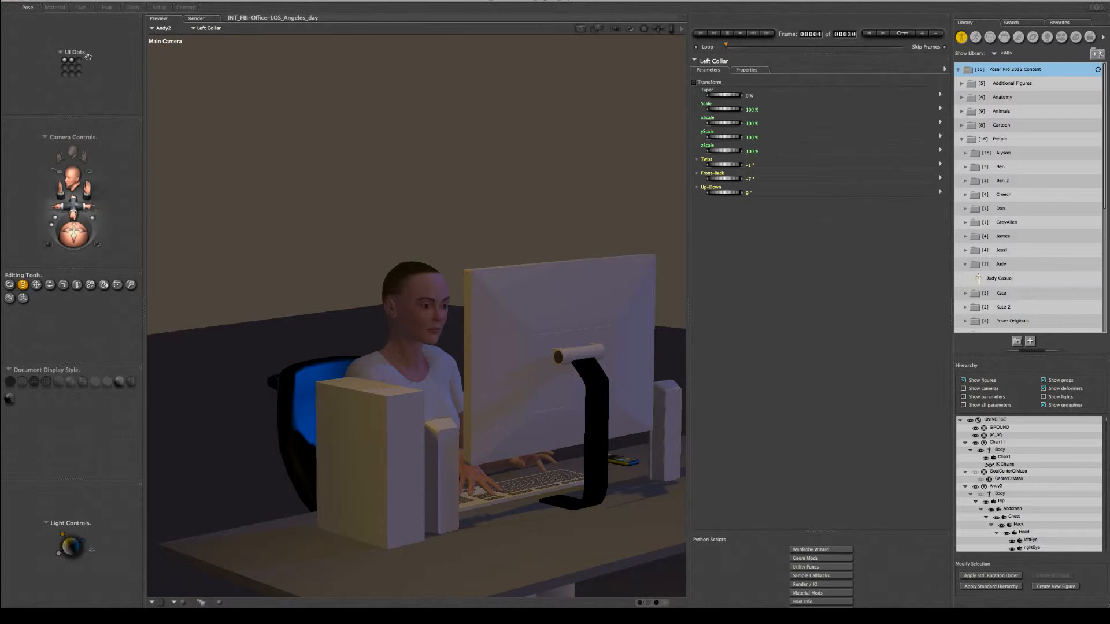
mouse_move(64, 59)
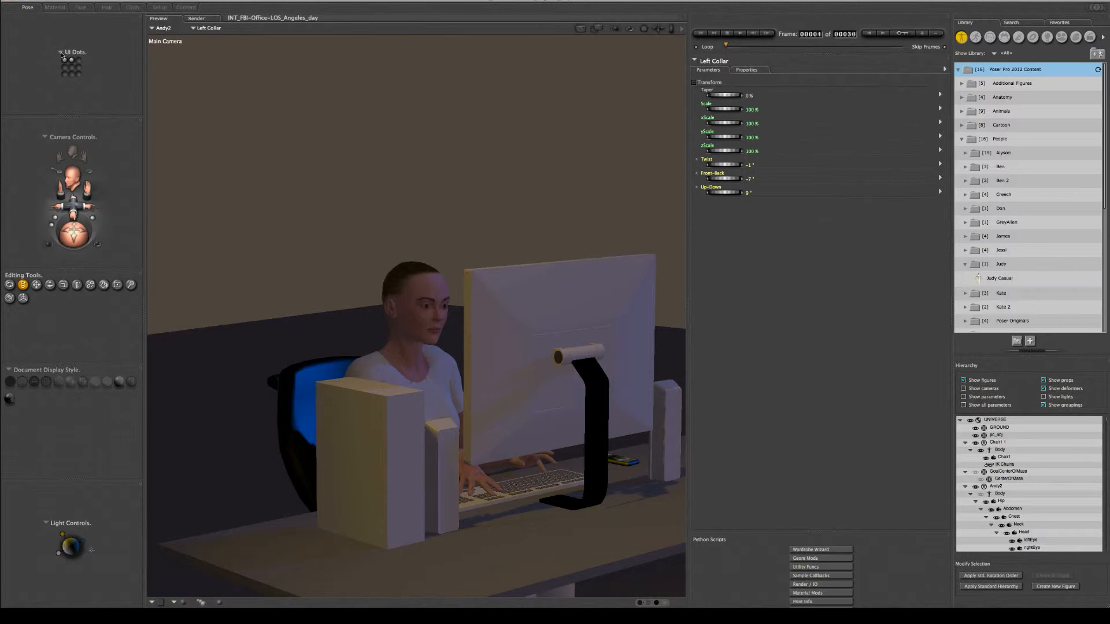
- Switch the memory dots palette from Camera to Pose mode
left_click(73, 52)
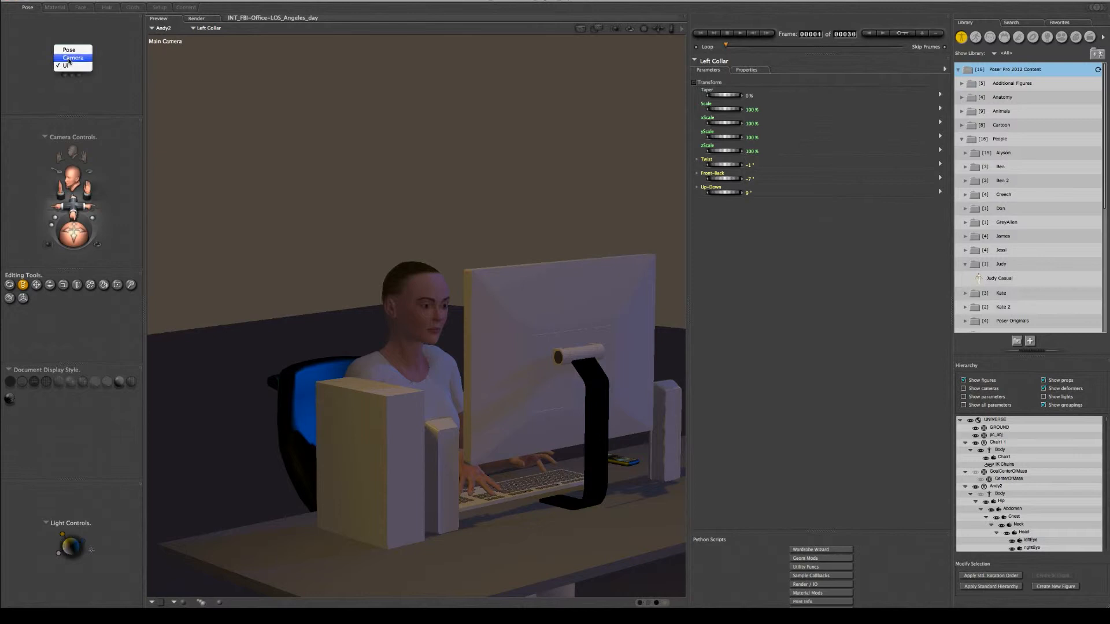
left_click(71, 57)
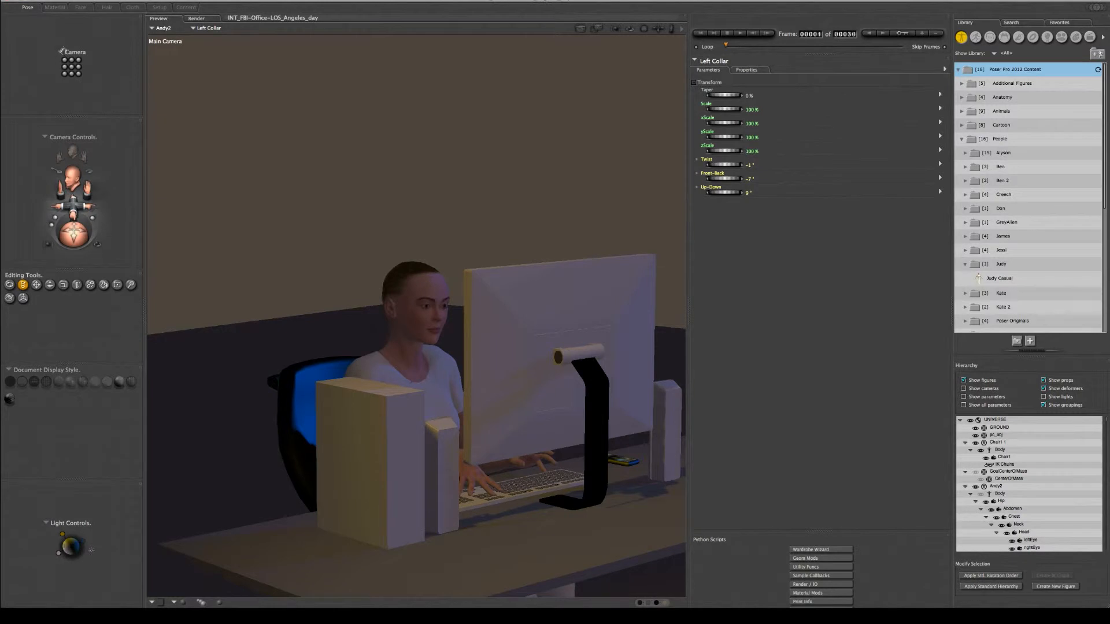
left_click(74, 52)
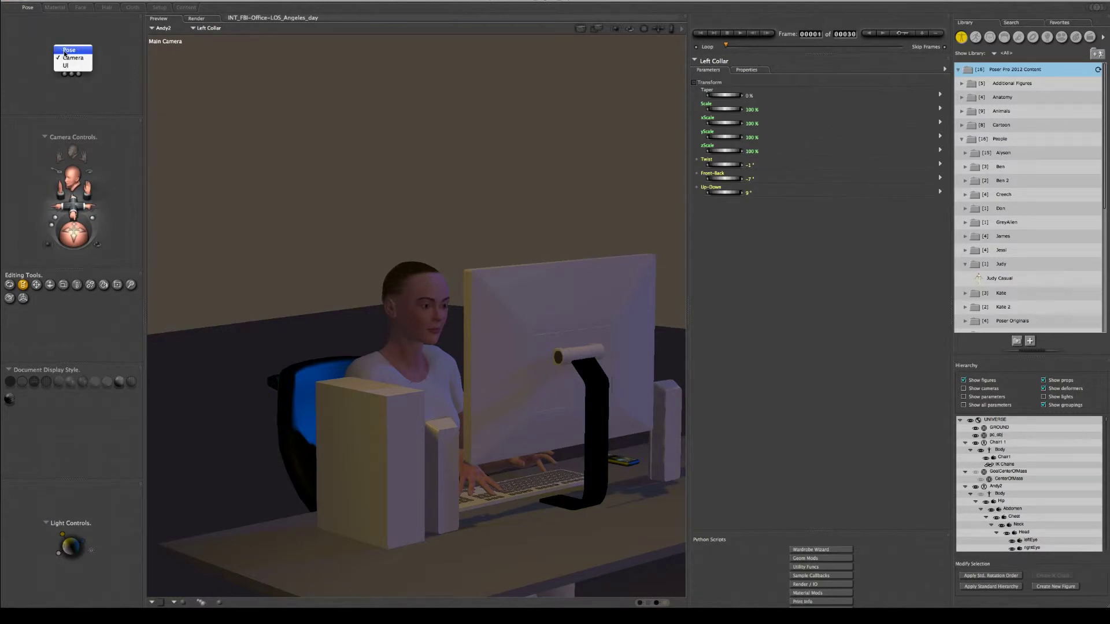
left_click(72, 58)
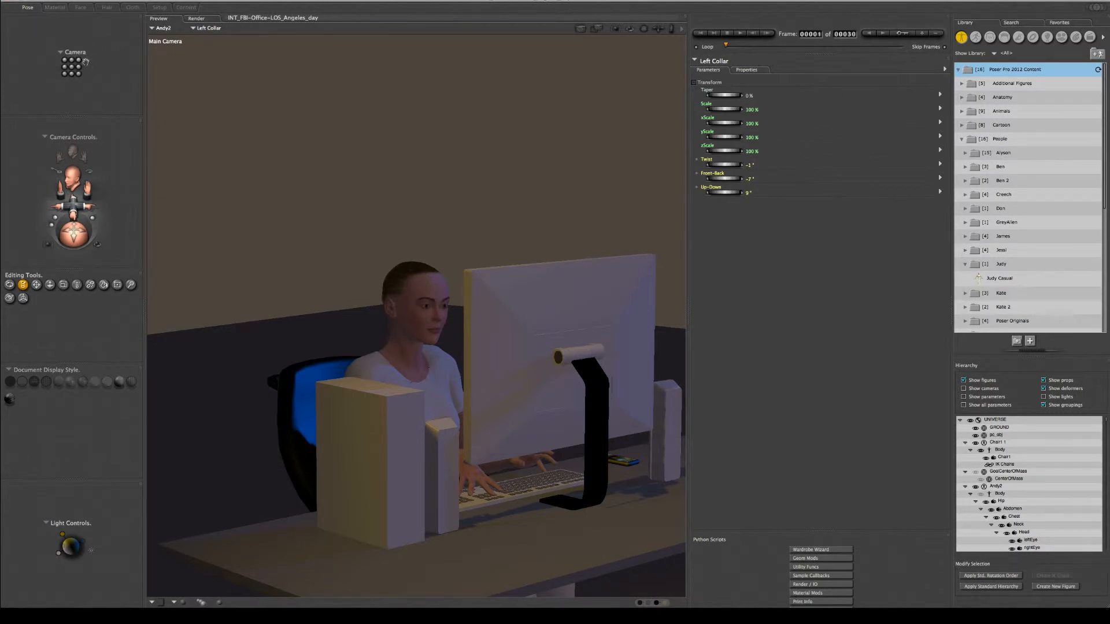
left_click(74, 52)
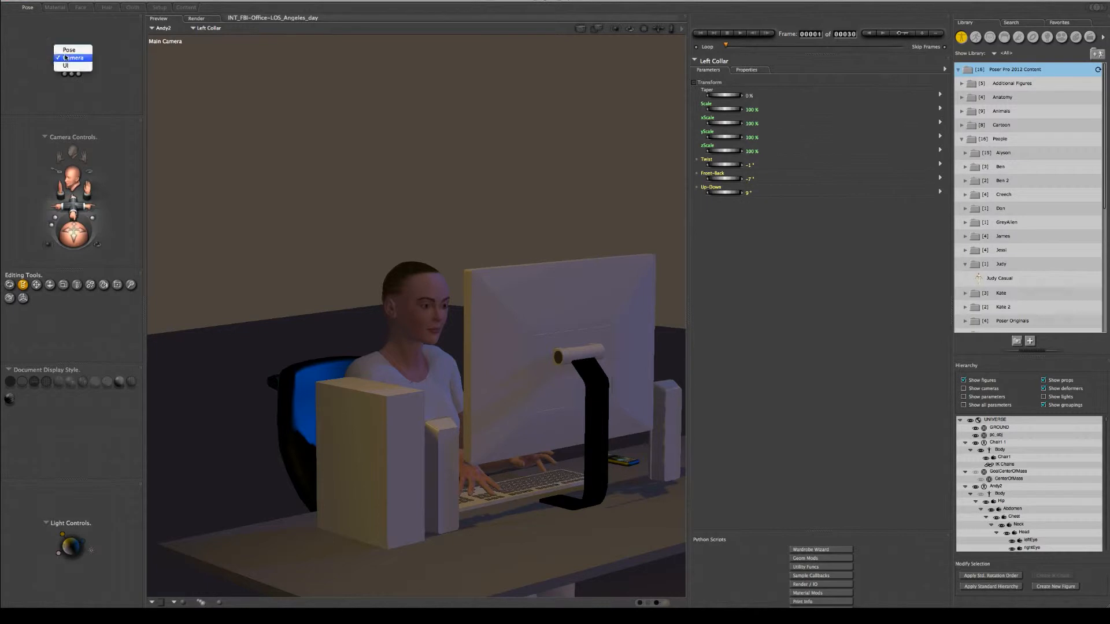
left_click(68, 50)
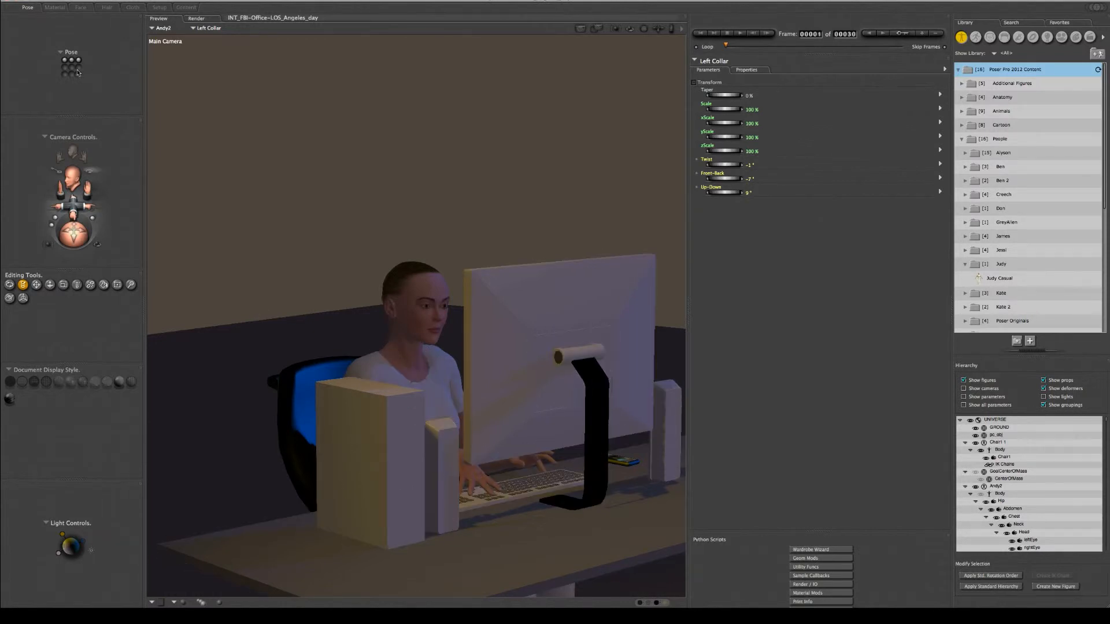
mouse_move(76, 74)
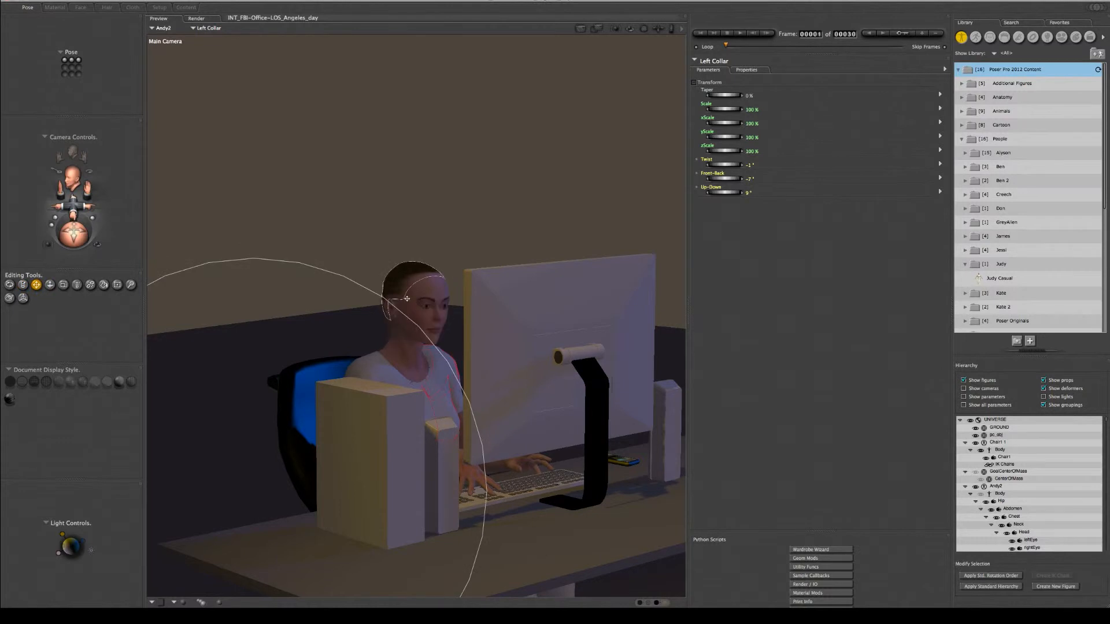
- Select the seated figure's Head actor, listing its morph parameter groups
left_click(1023, 531)
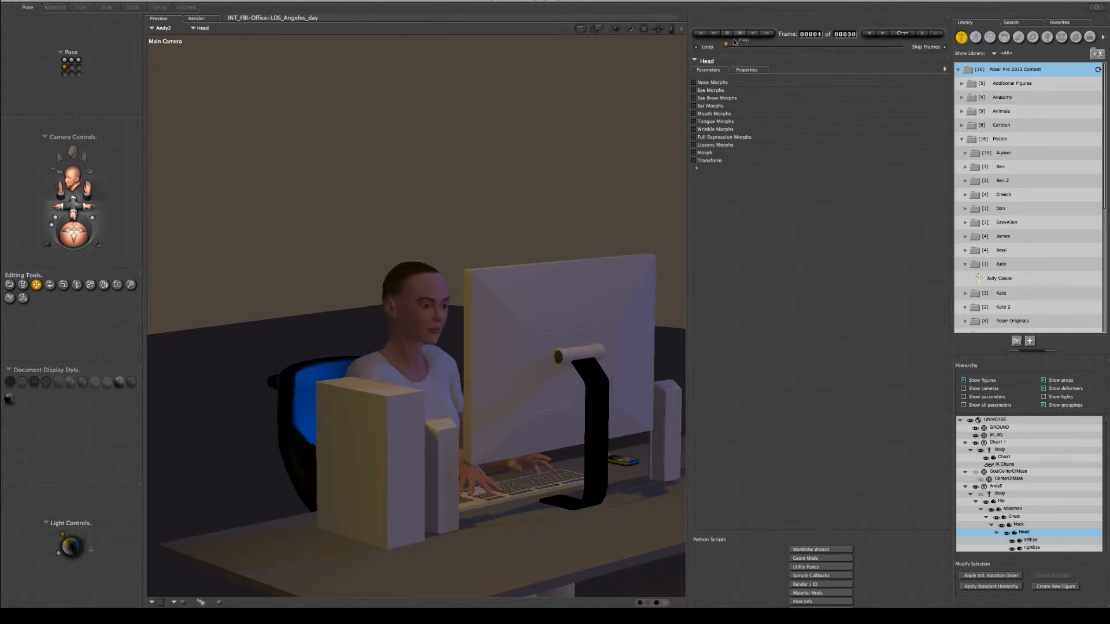
- Move to a later frame of the 30-frame timeline with the figure's head selected
left_click(413, 304)
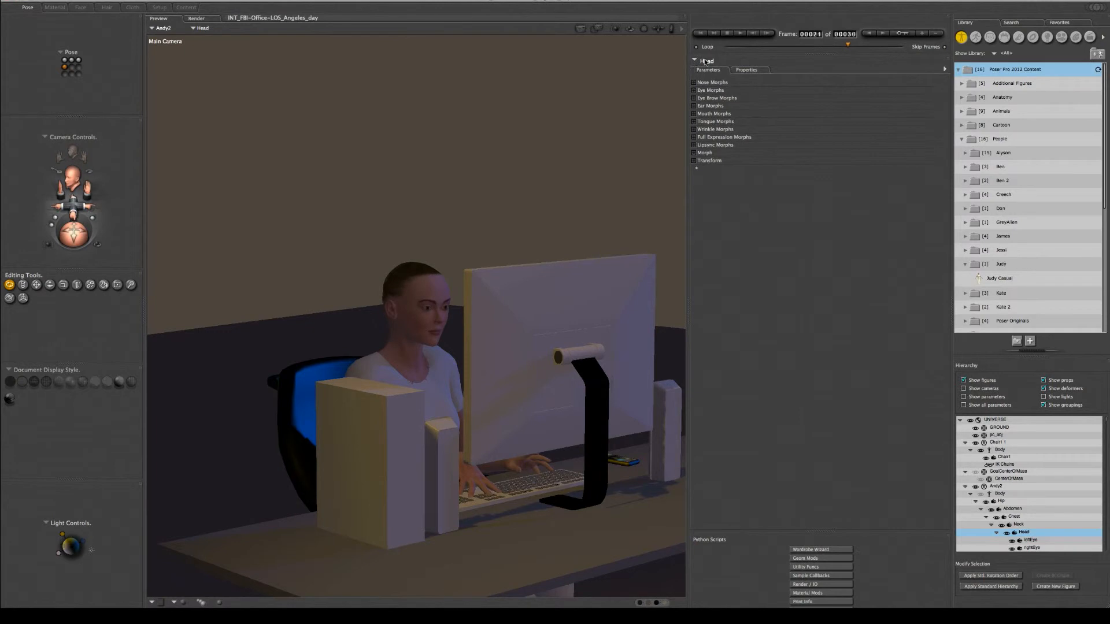
mouse_move(849, 47)
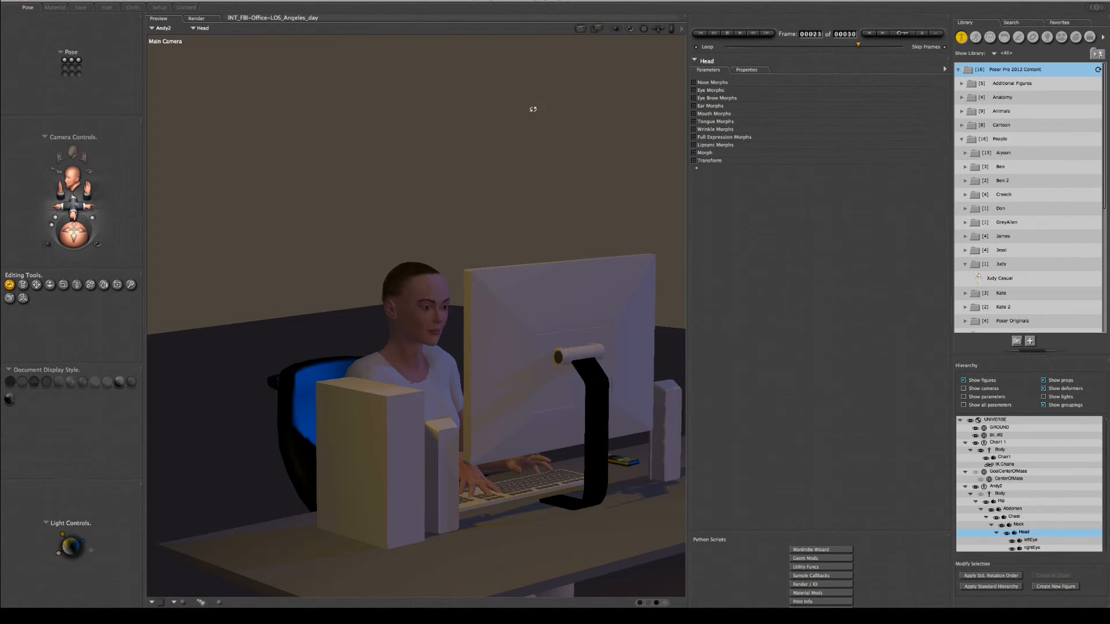
left_click(414, 304)
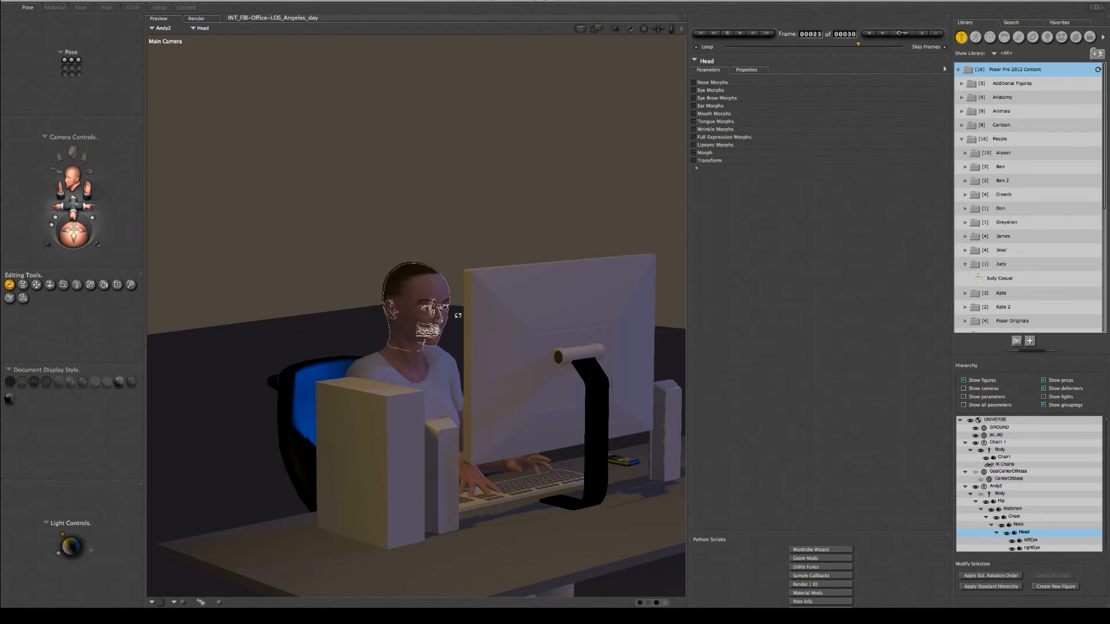